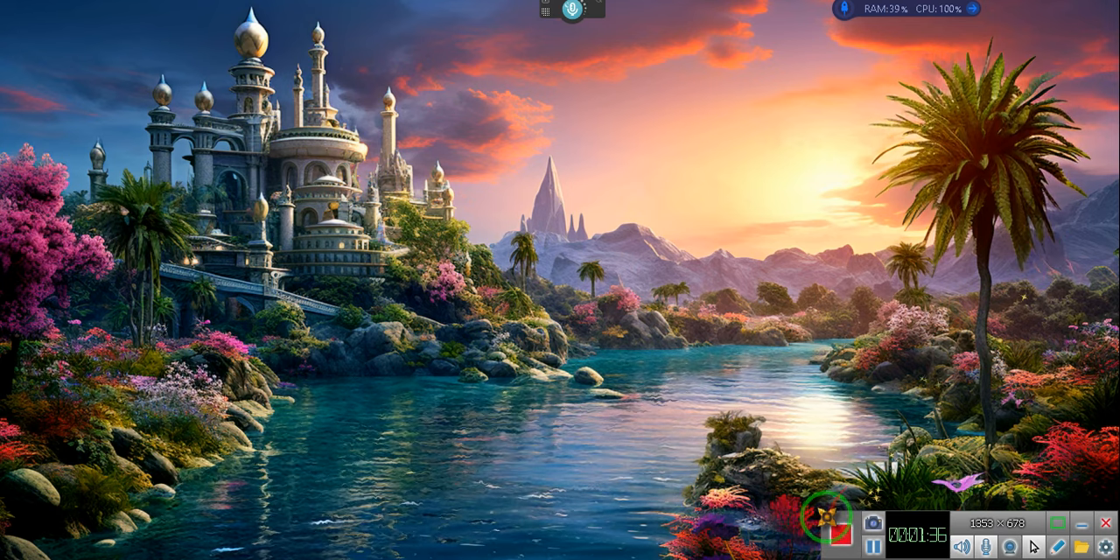
Stop the Bandicam screen recording from the recorder toolbar, leaving the desktop wallpaper in view
click(846, 525)
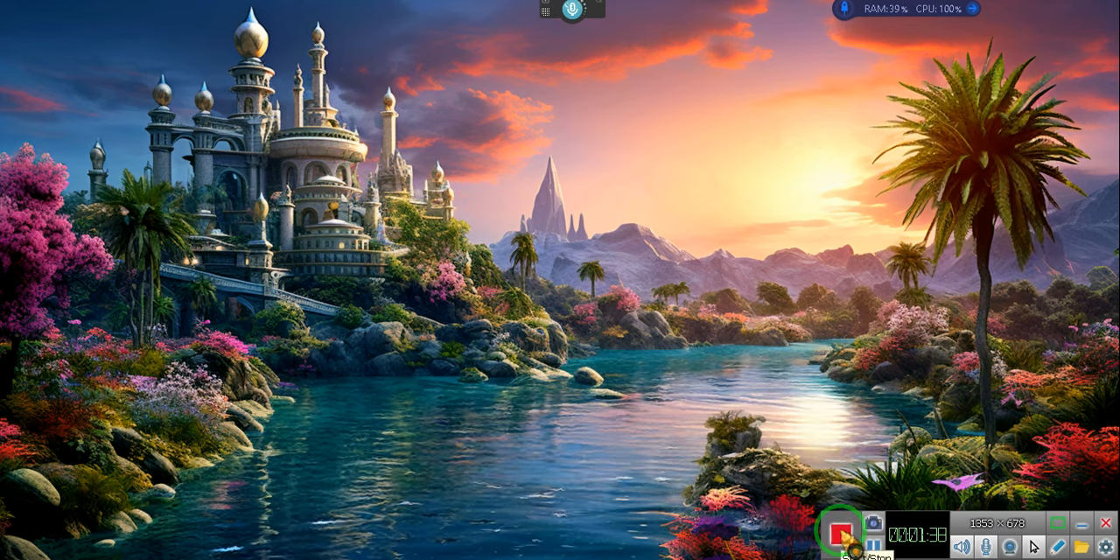